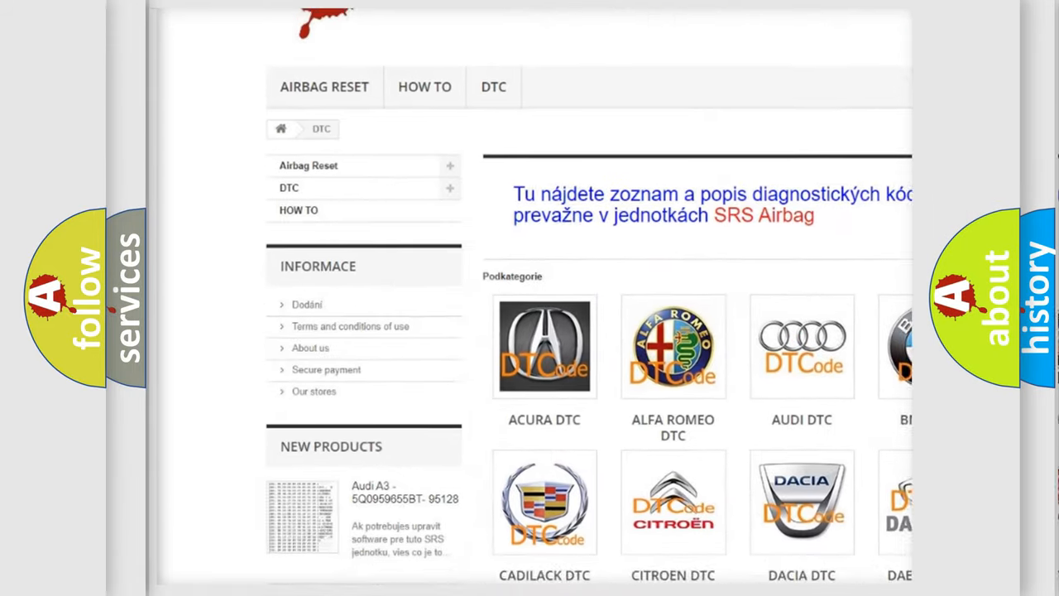
pyautogui.scroll(-3)
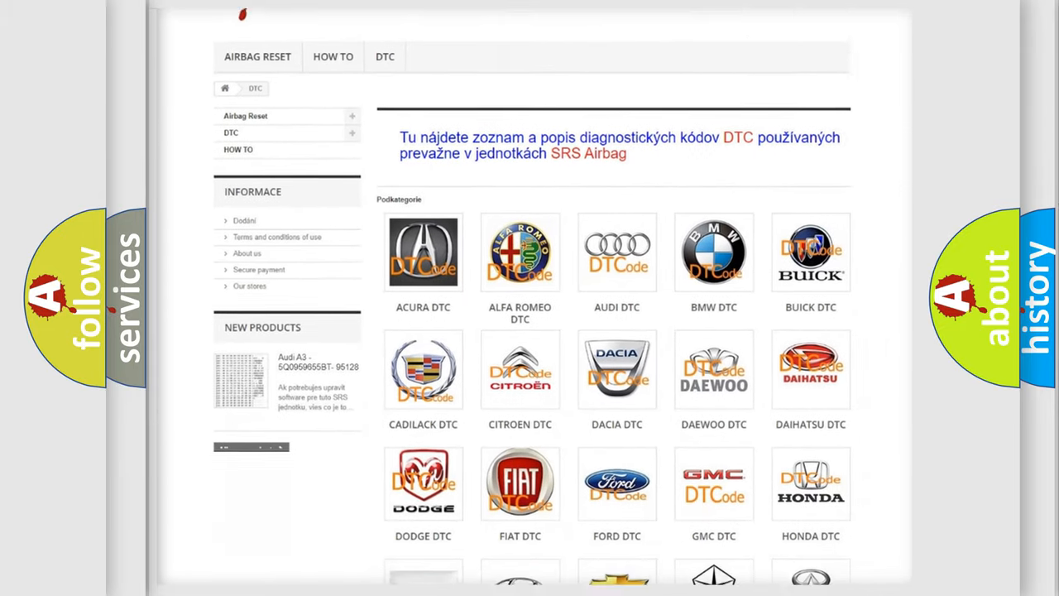
pyautogui.scroll(-3)
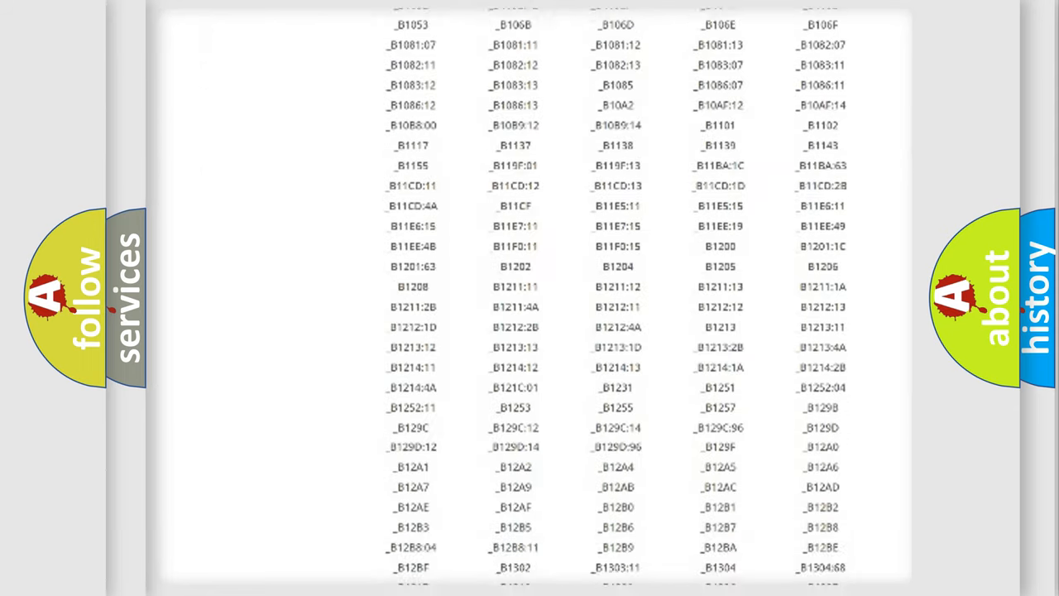
pyautogui.scroll(-3)
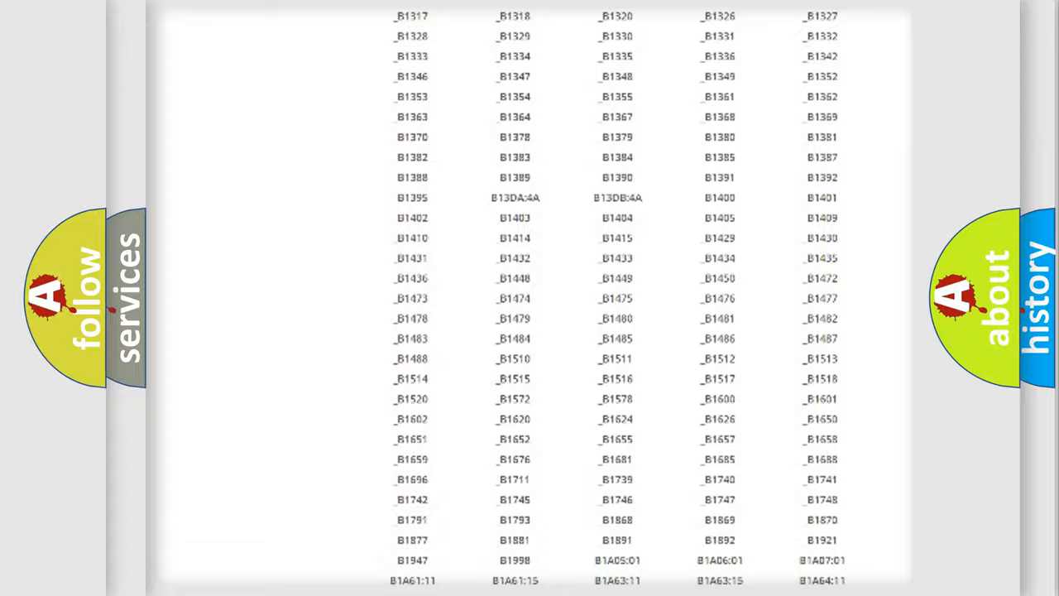
pyautogui.scroll(3)
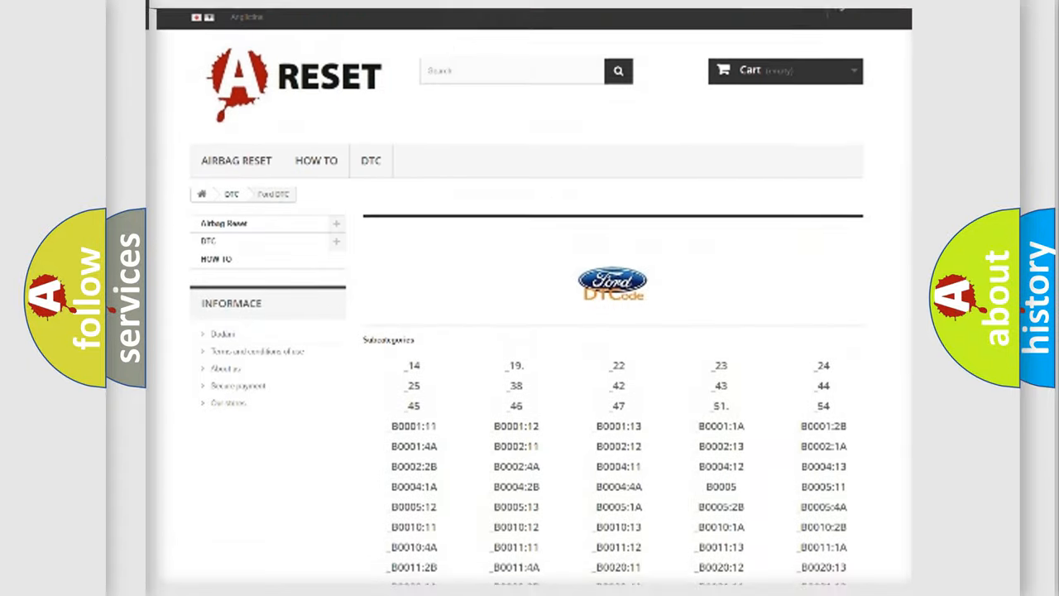
pyautogui.scroll(3)
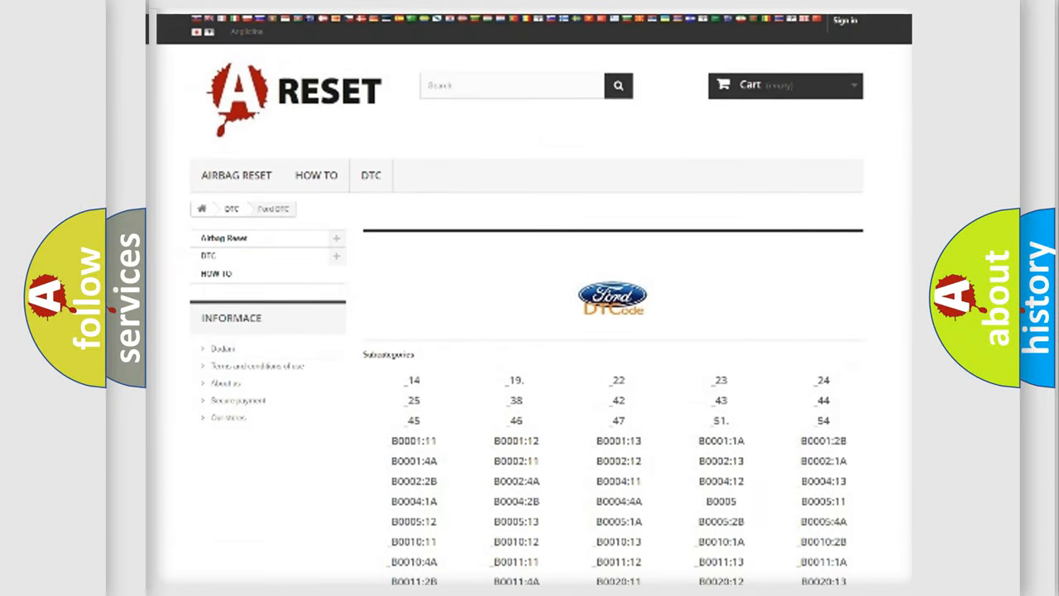